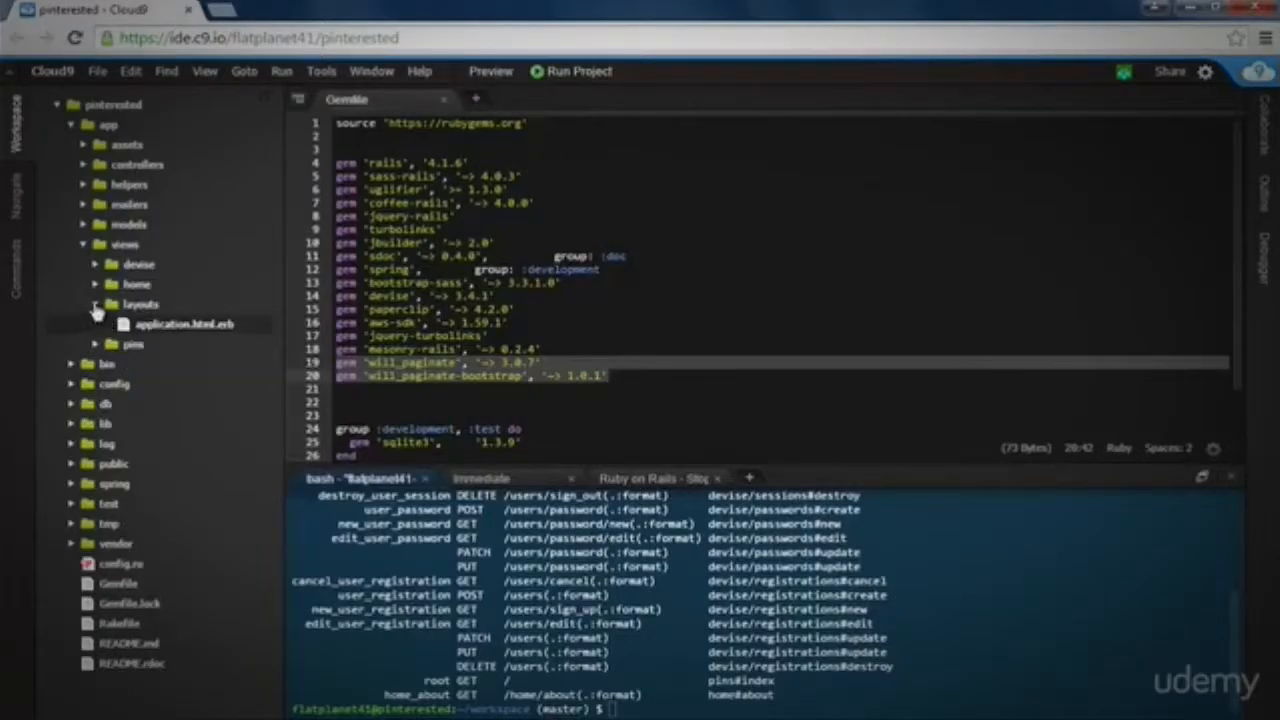
Collapse layouts, open app/views/pins/index.html.erb, then fold the app folder away
left_click(111, 304)
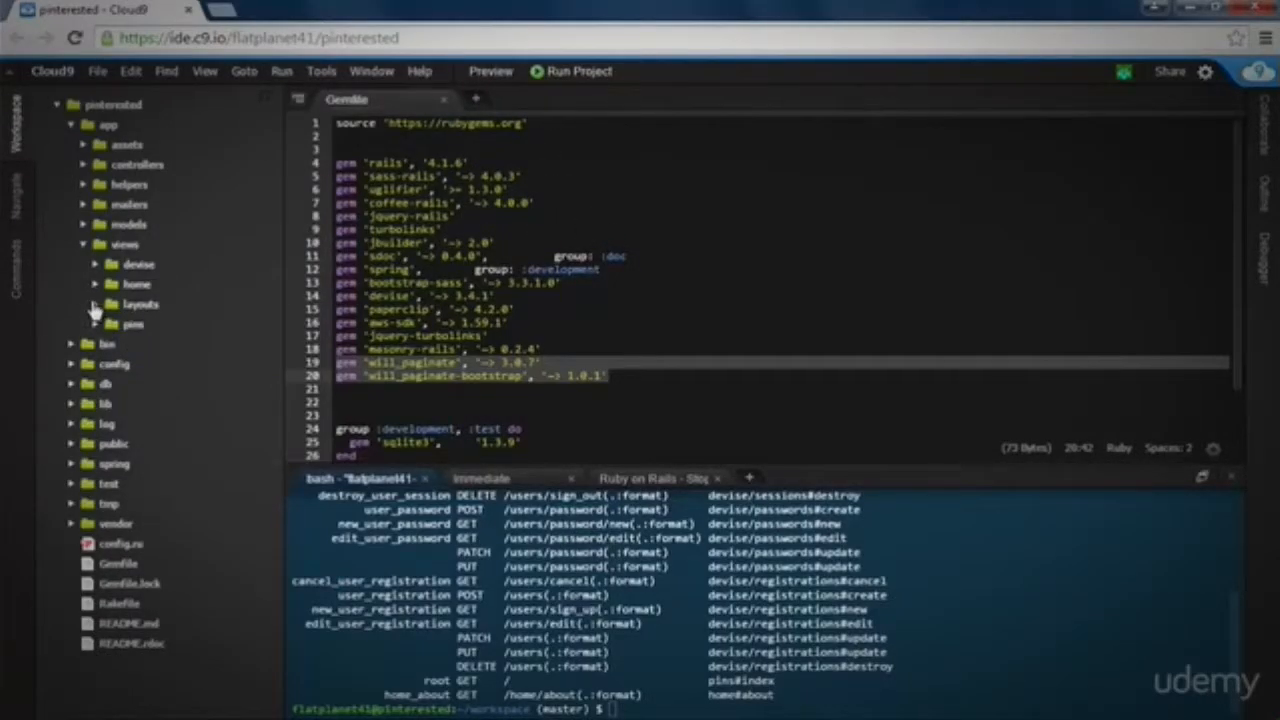
left_click(133, 323)
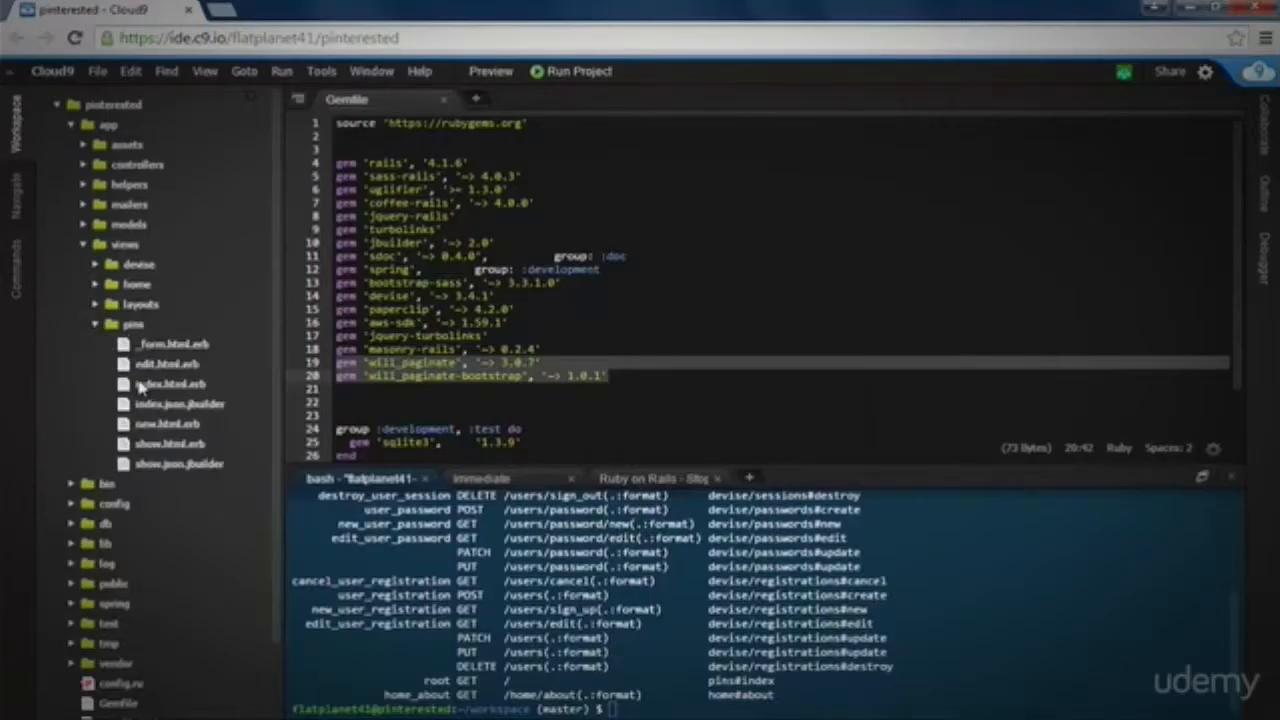
left_click(170, 384)
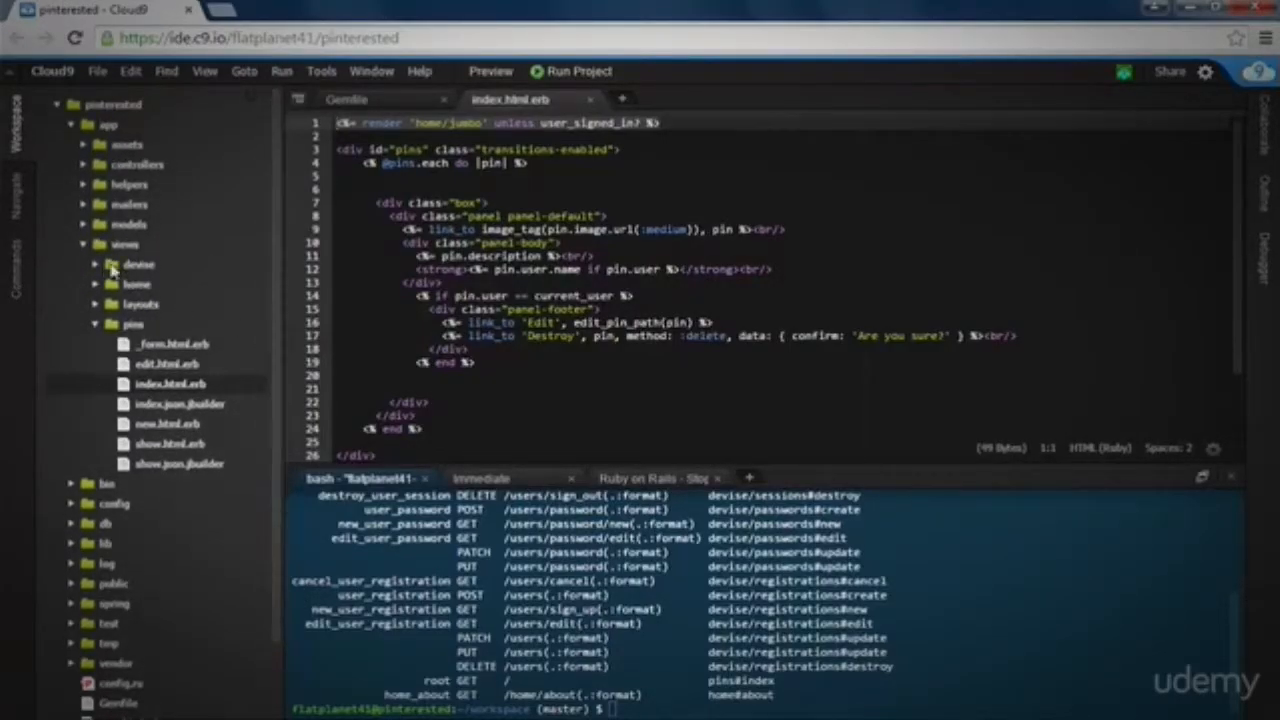
left_click(71, 124)
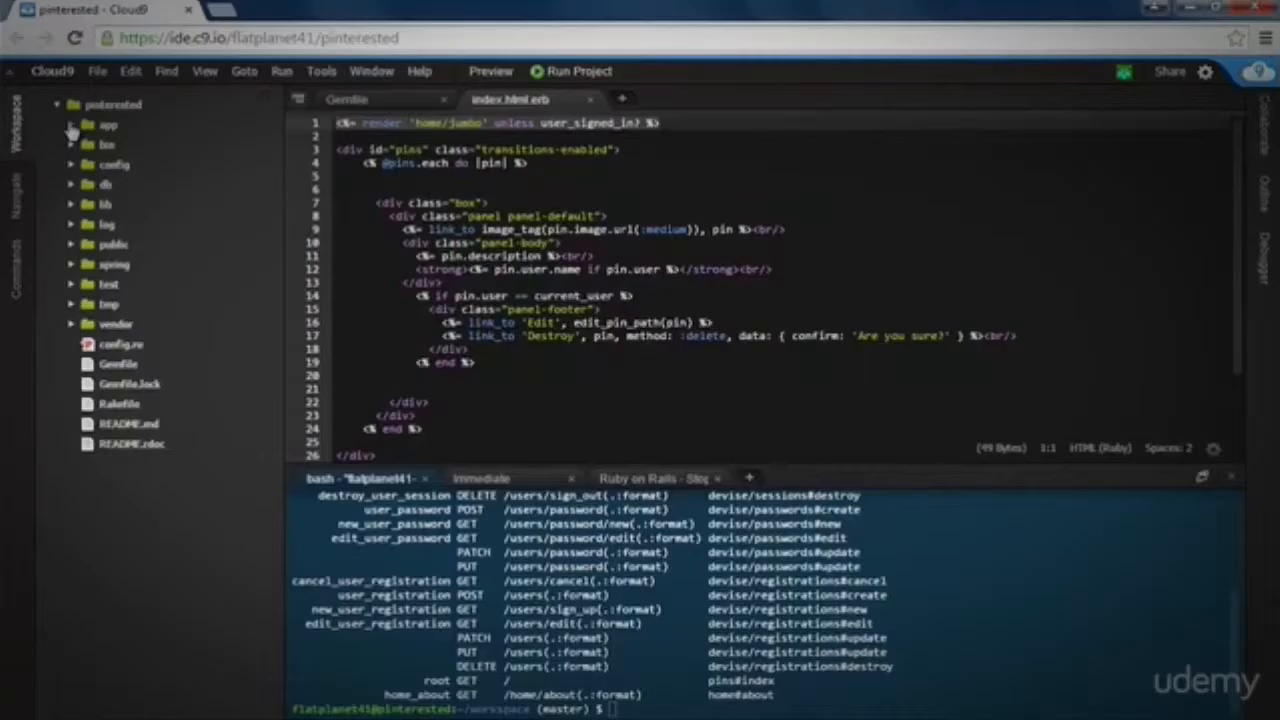
mouse_move(135, 443)
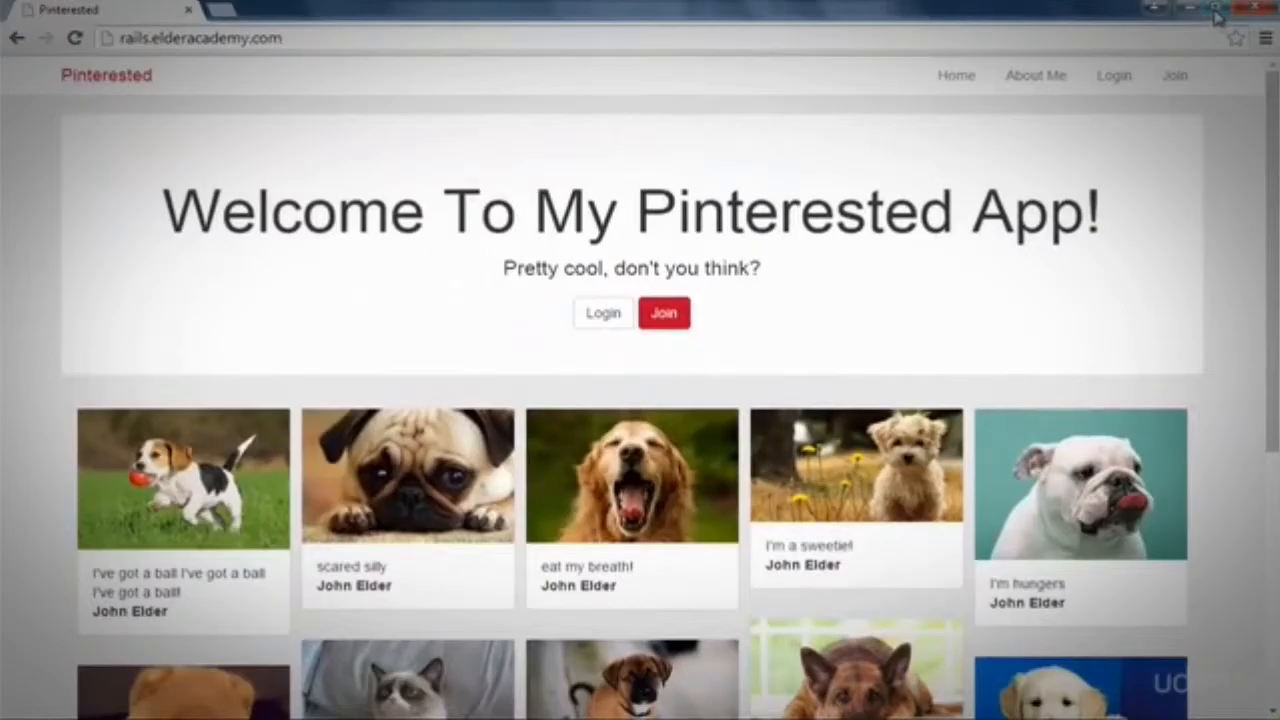
scroll("down", 3)
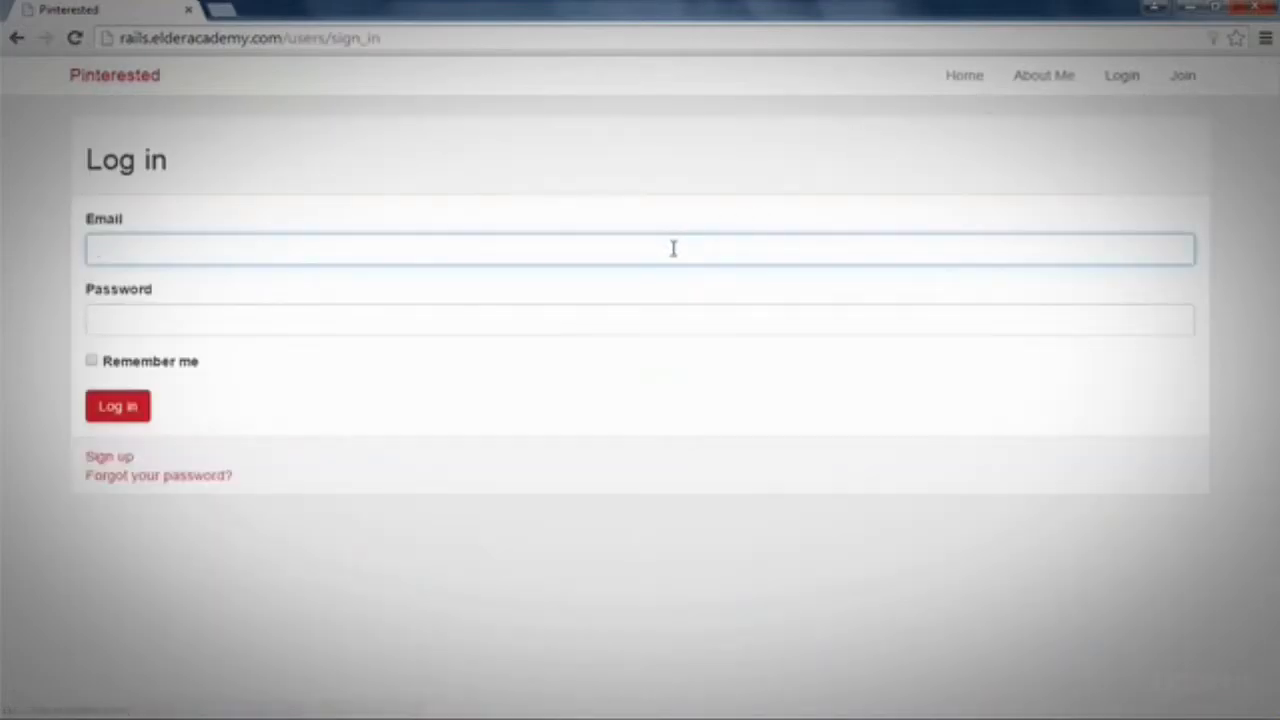
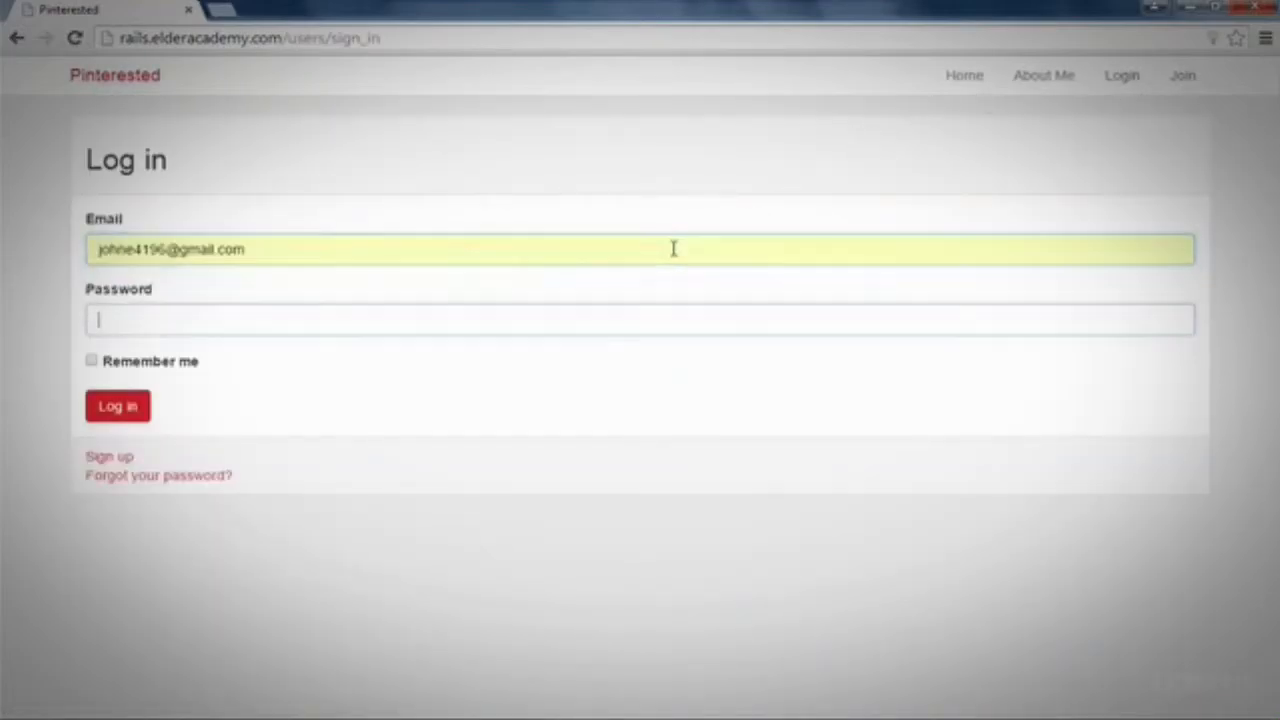
left_click(117, 405)
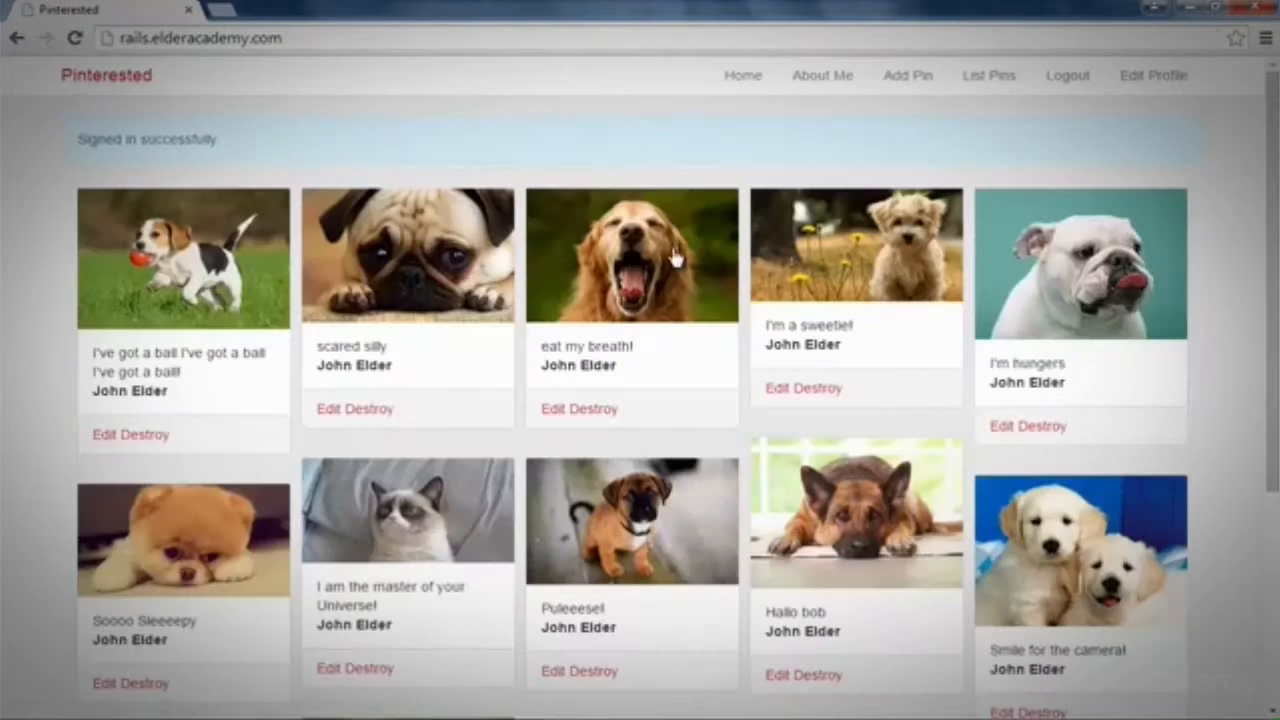
Open the hamburger menu in the narrow window, then maximize the /pins page
scroll("down", 3)
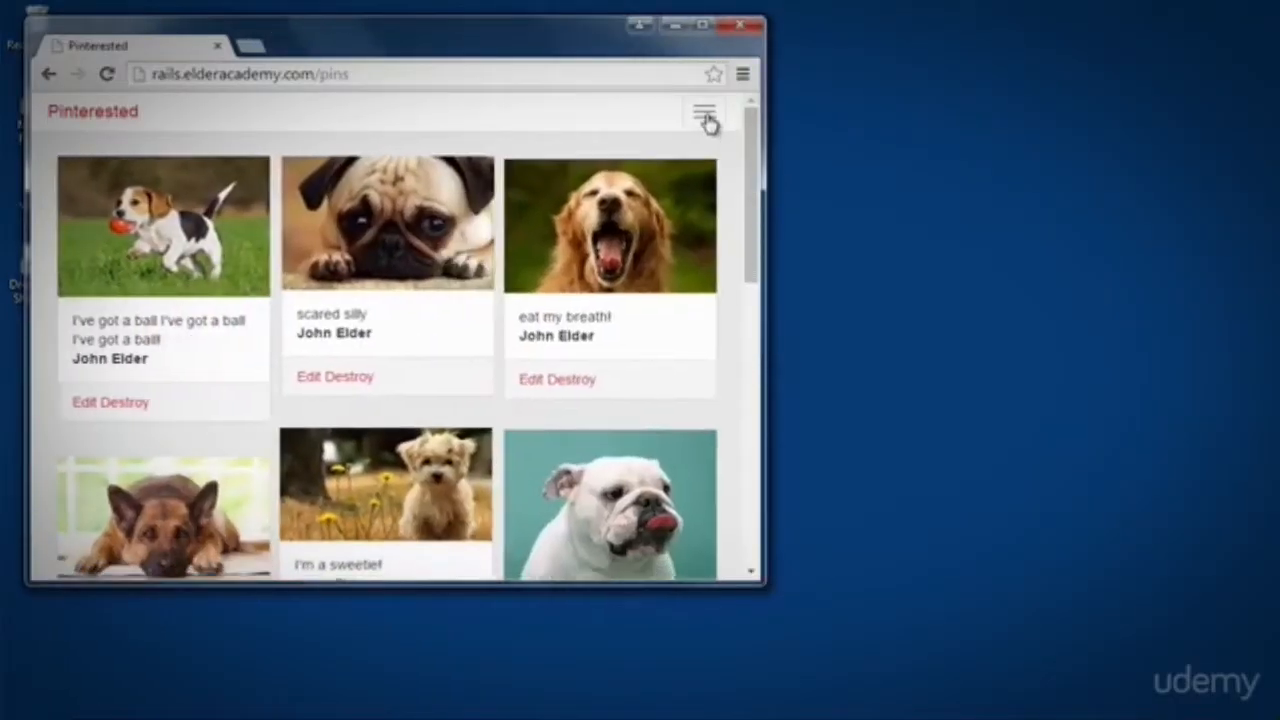
left_click(703, 111)
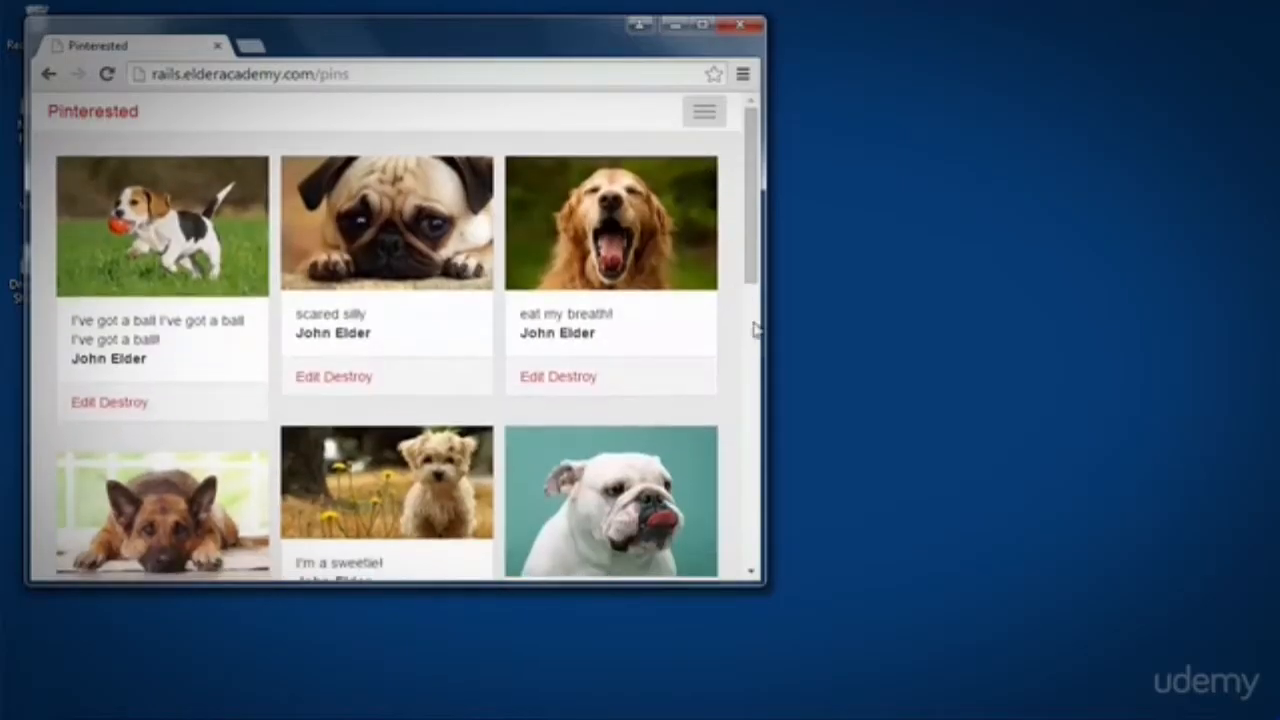
left_click(673, 25)
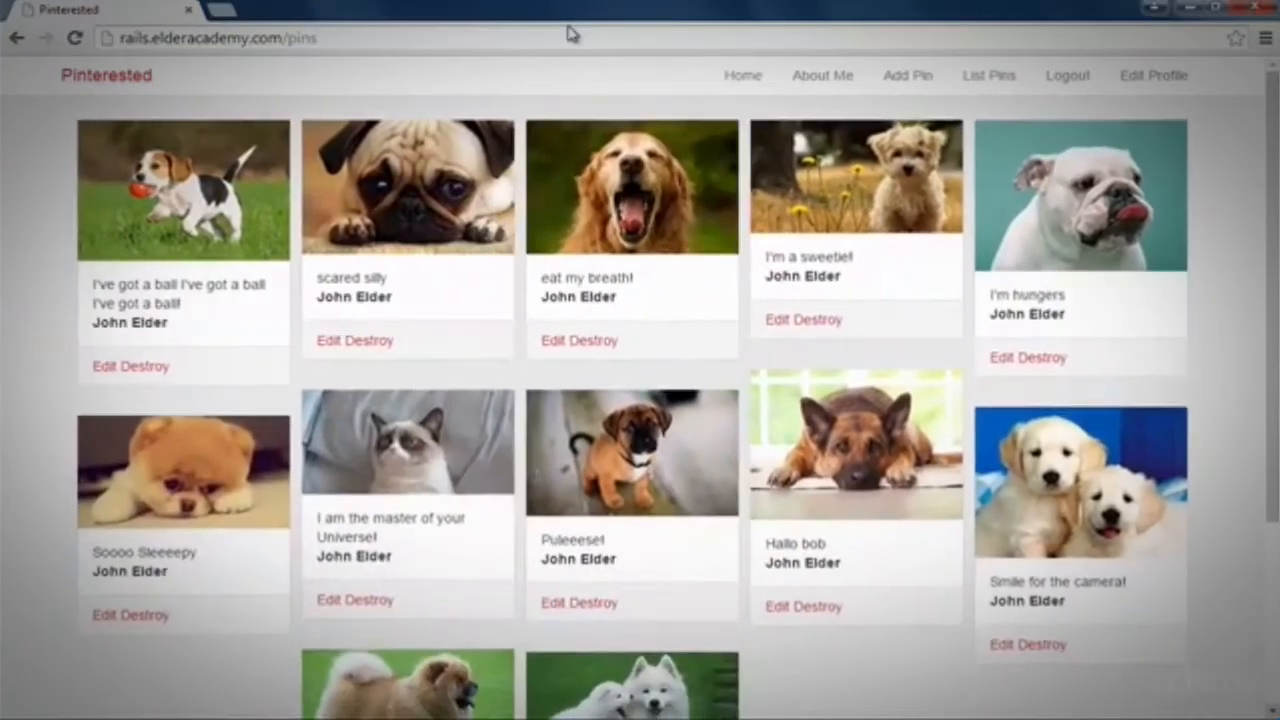